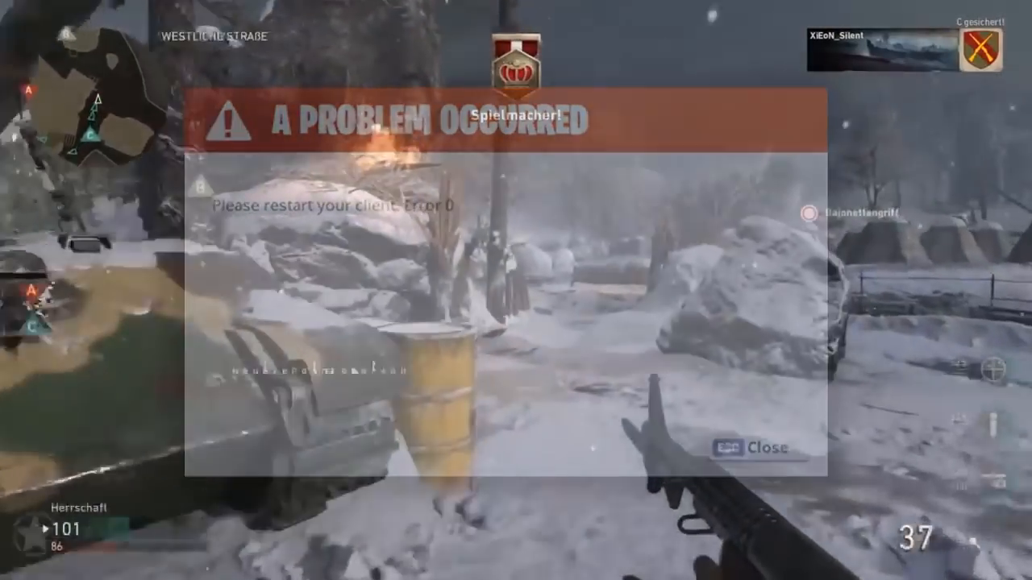
Step: Launch McAfee LiveSafe so its Home overview appears
{"action": "left_click", "coordinate": [756, 449]}
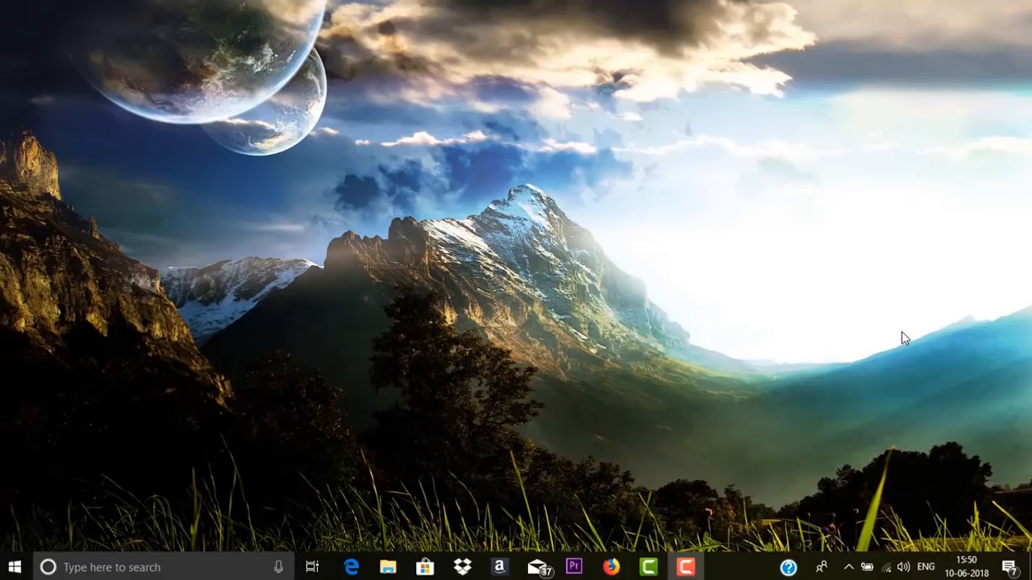
{"action": "mouse_move", "coordinate": [960, 395]}
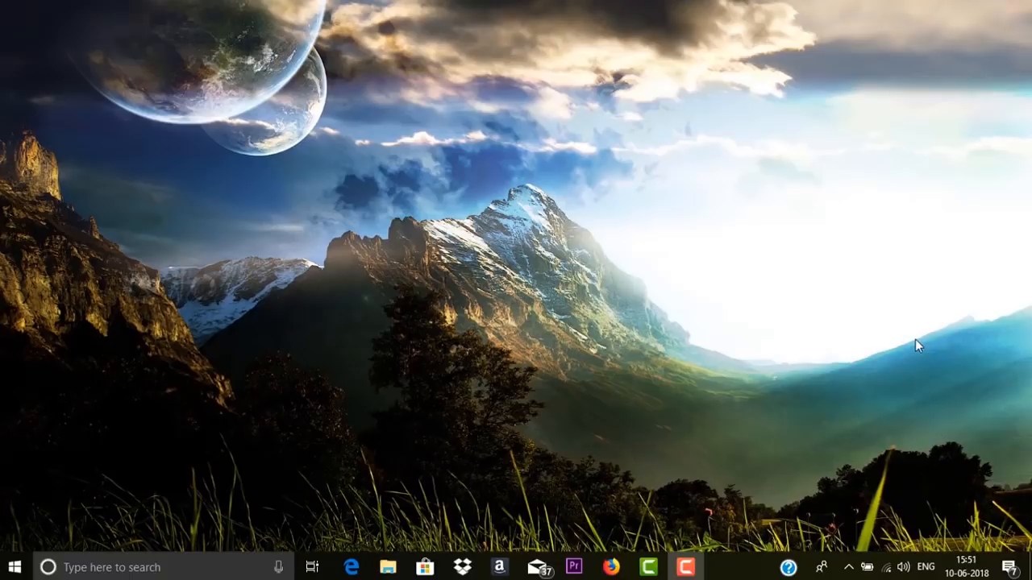
{"action": "mouse_move", "coordinate": [927, 382]}
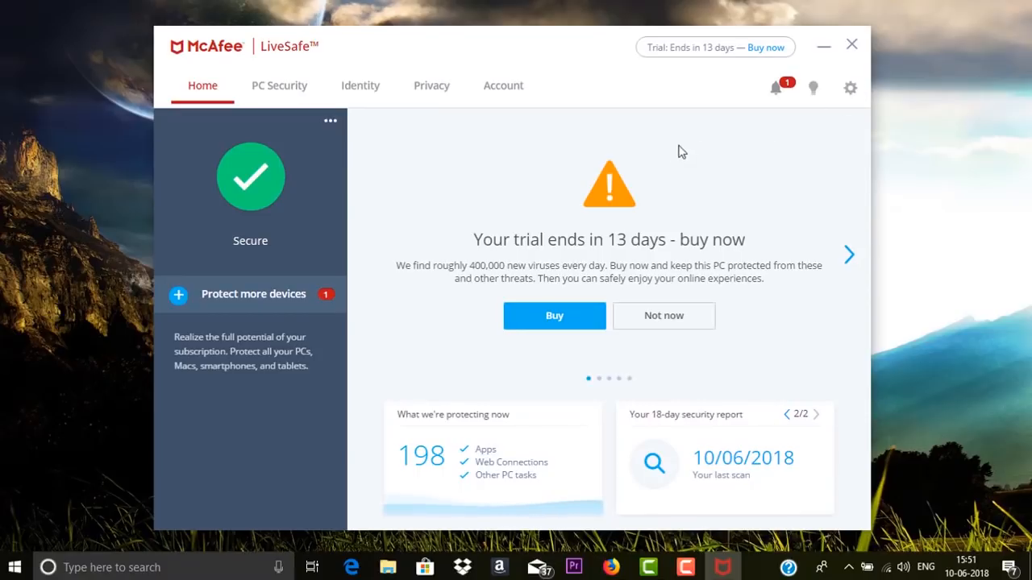
Step: Review the quarantined items list showing two IDM Universal Patch.exe detections, then close it
{"action": "left_click", "coordinate": [849, 88]}
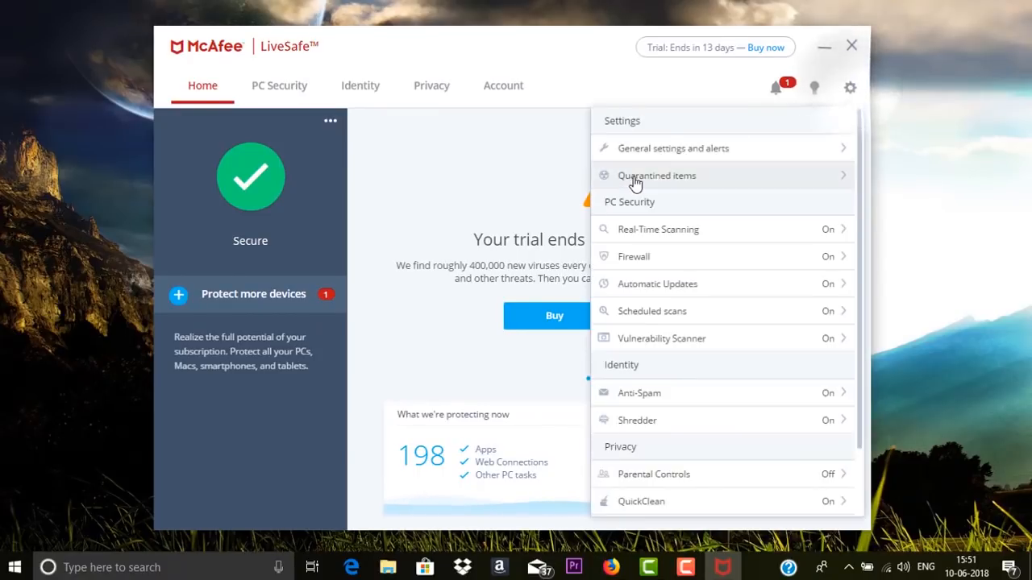
{"action": "left_click", "coordinate": [656, 175]}
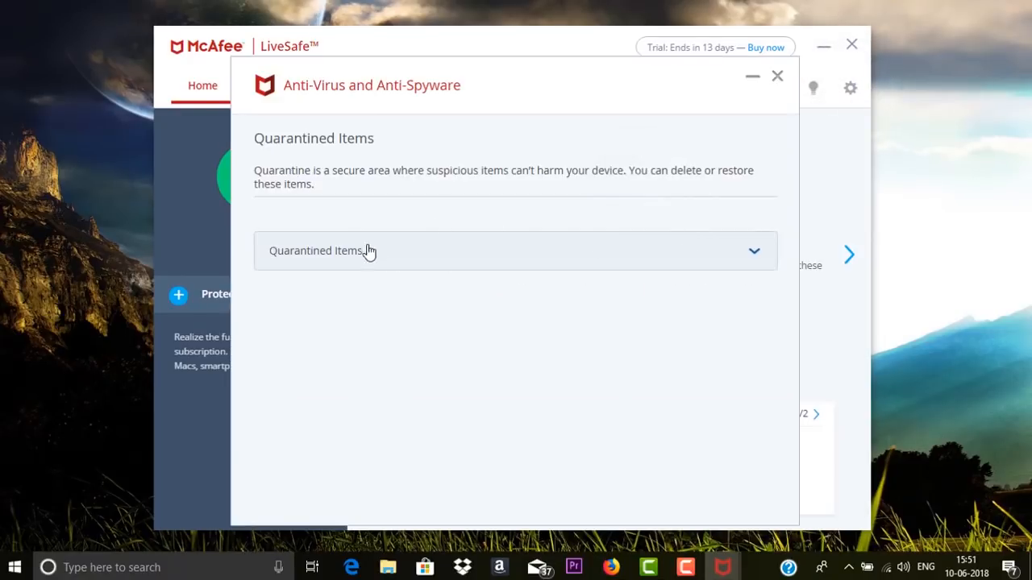
{"action": "left_click", "coordinate": [516, 250]}
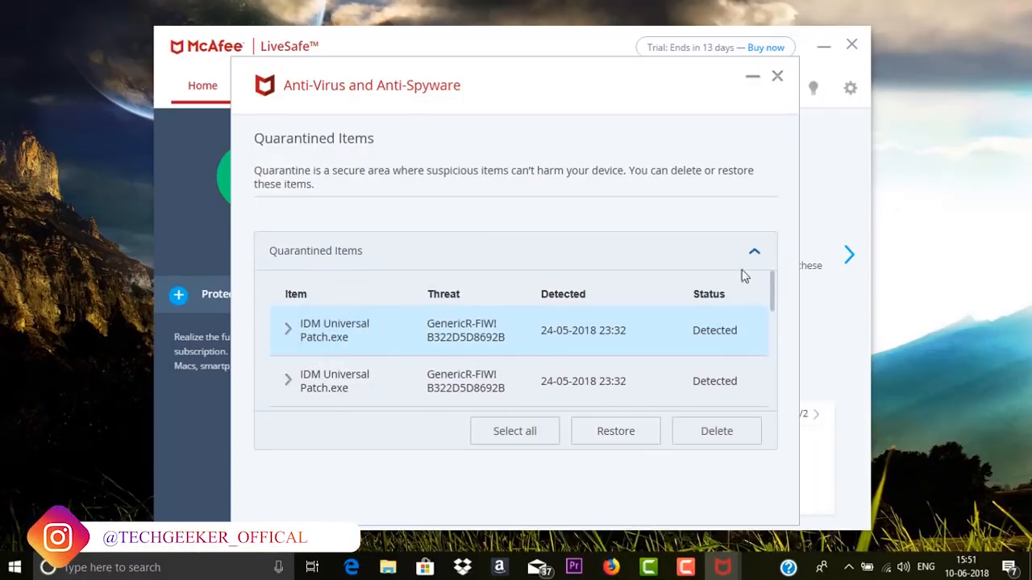
{"action": "mouse_move", "coordinate": [777, 87]}
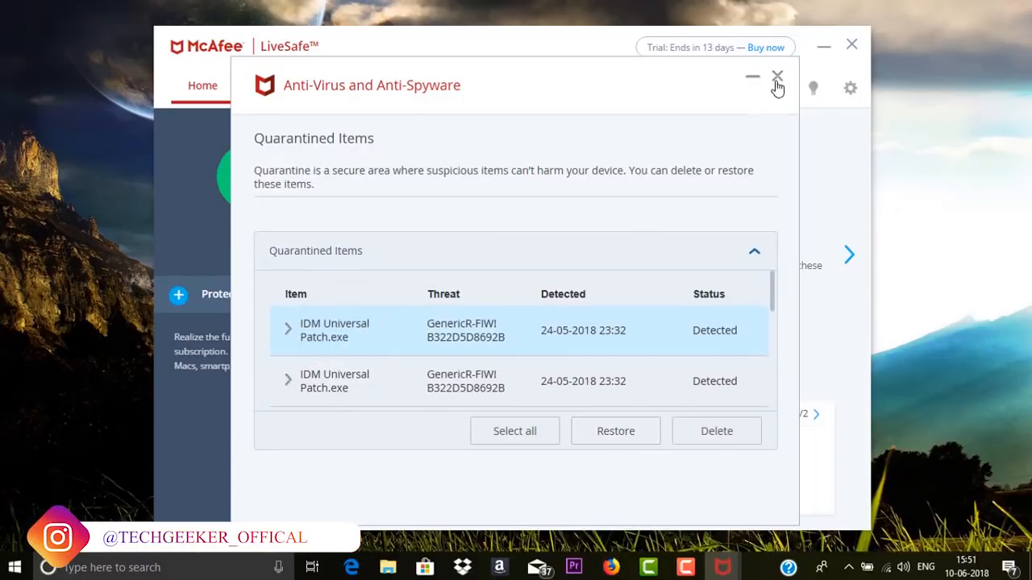
{"action": "left_click", "coordinate": [778, 76]}
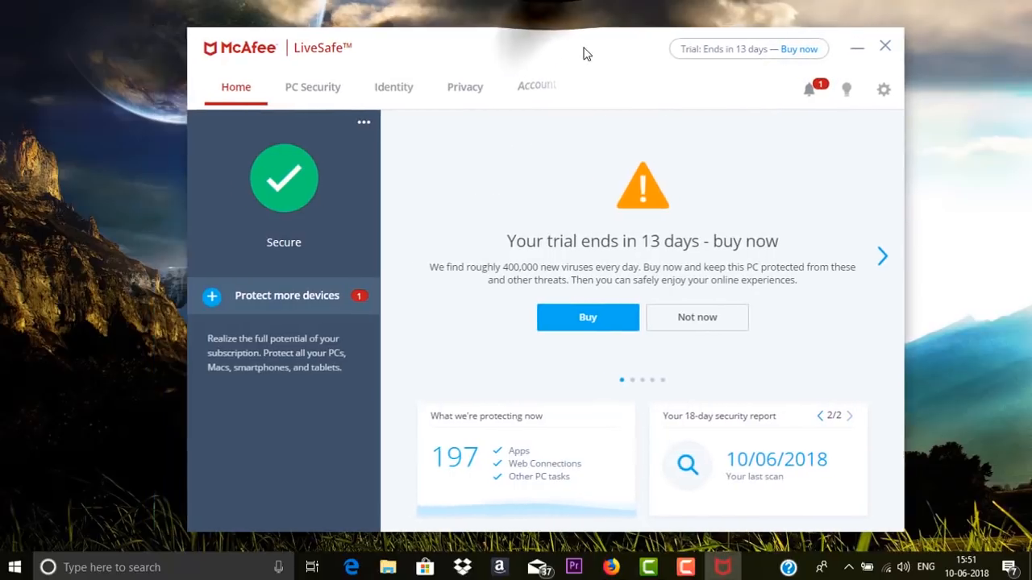
Step: Show the Real-Time Scanning panel with Excluded Files expanded, listing Keygen.exe
{"action": "left_click", "coordinate": [312, 88]}
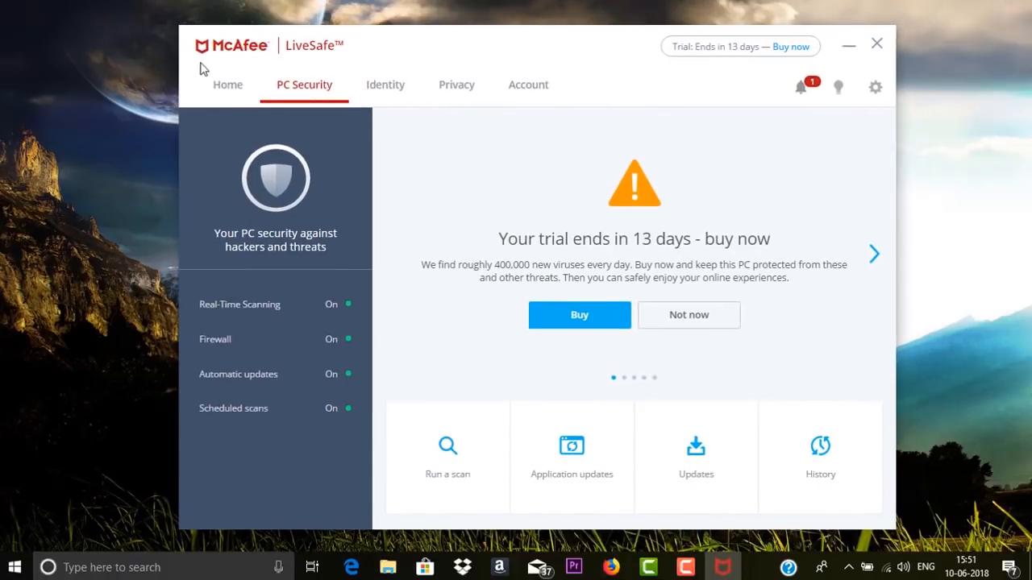
{"action": "left_click", "coordinate": [228, 84]}
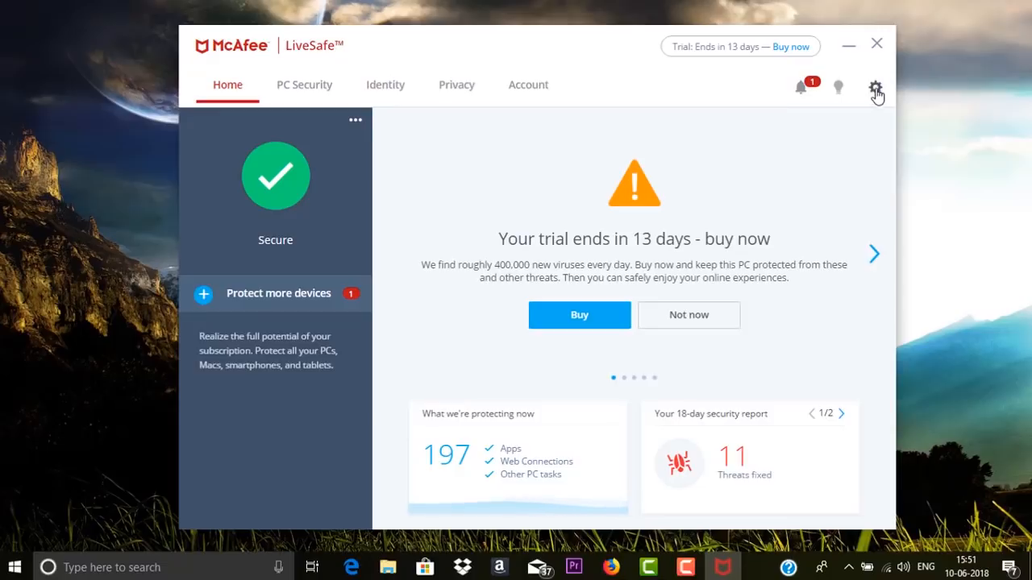
{"action": "left_click", "coordinate": [874, 87]}
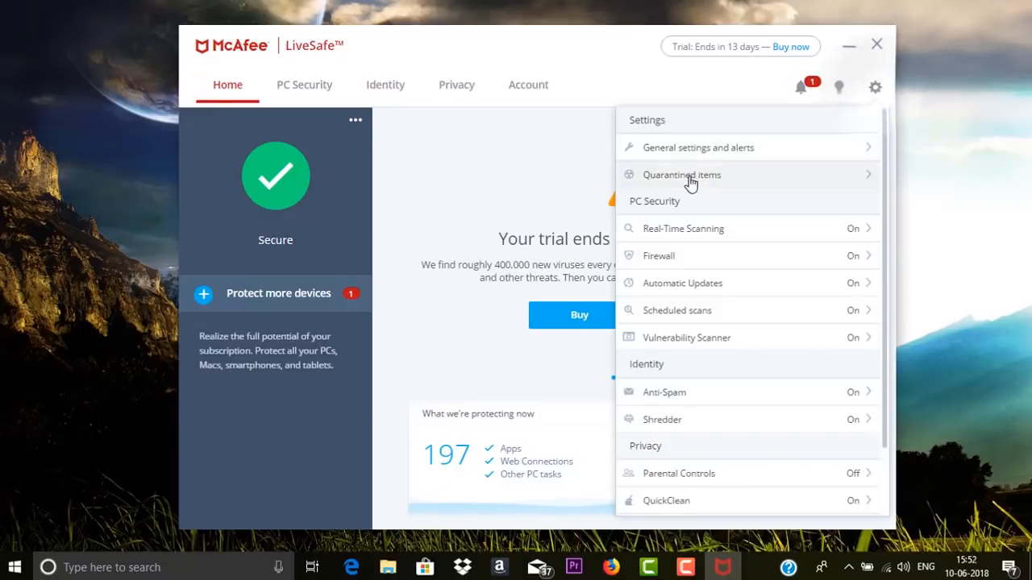
{"action": "mouse_move", "coordinate": [669, 234]}
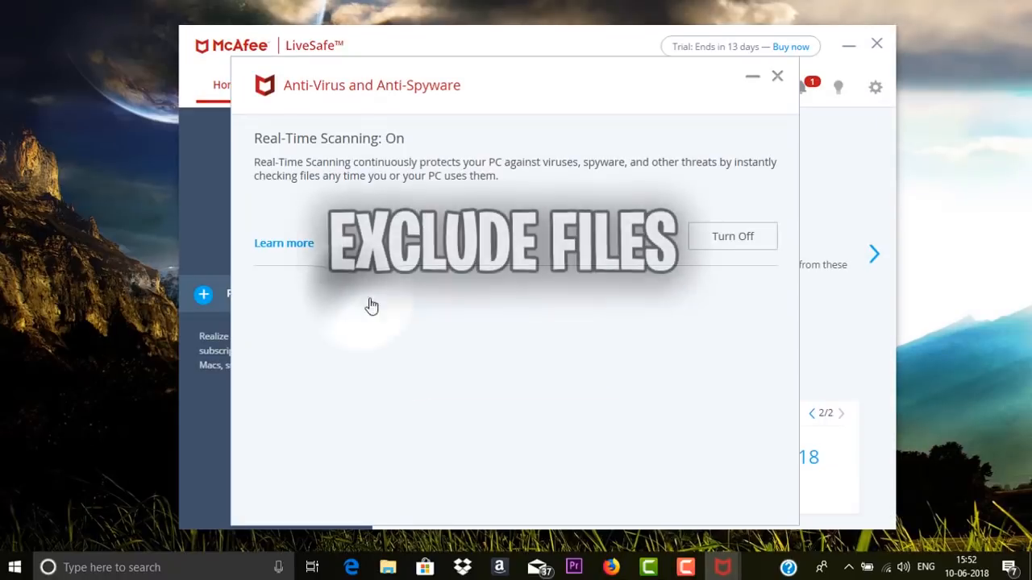
{"action": "left_click", "coordinate": [372, 305]}
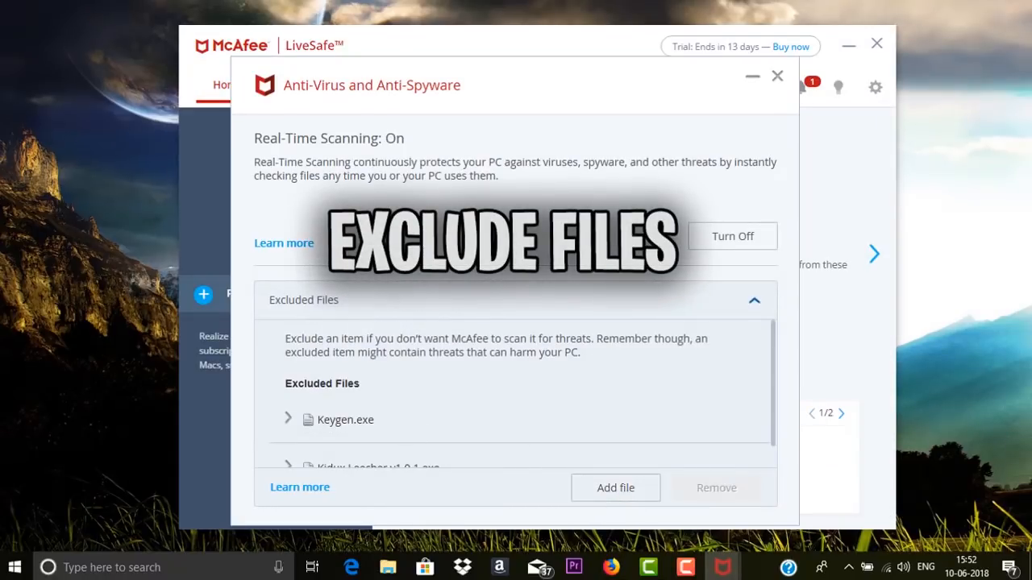
{"action": "mouse_move", "coordinate": [651, 438]}
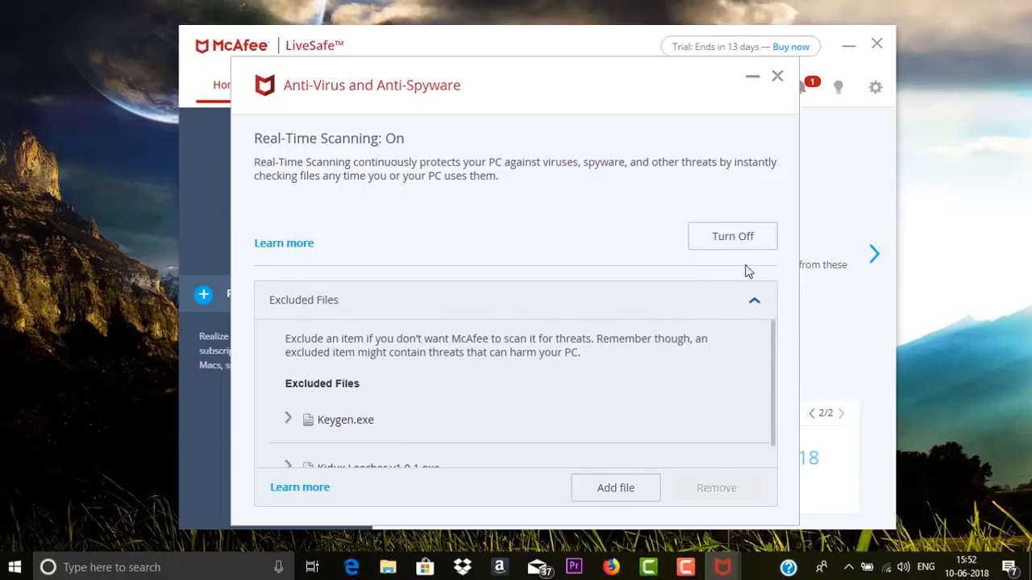
{"action": "mouse_move", "coordinate": [765, 125]}
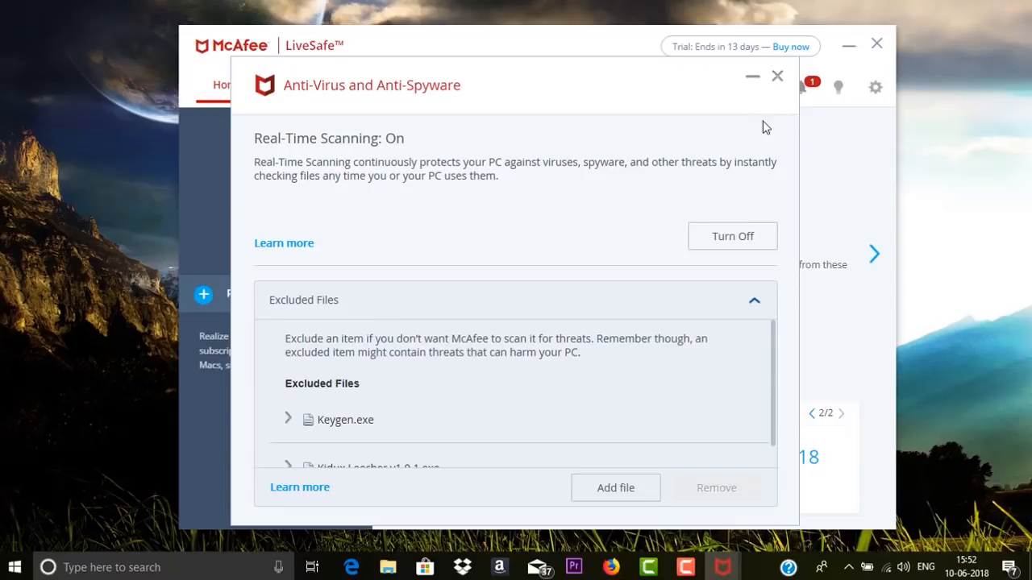
{"action": "mouse_move", "coordinate": [655, 232]}
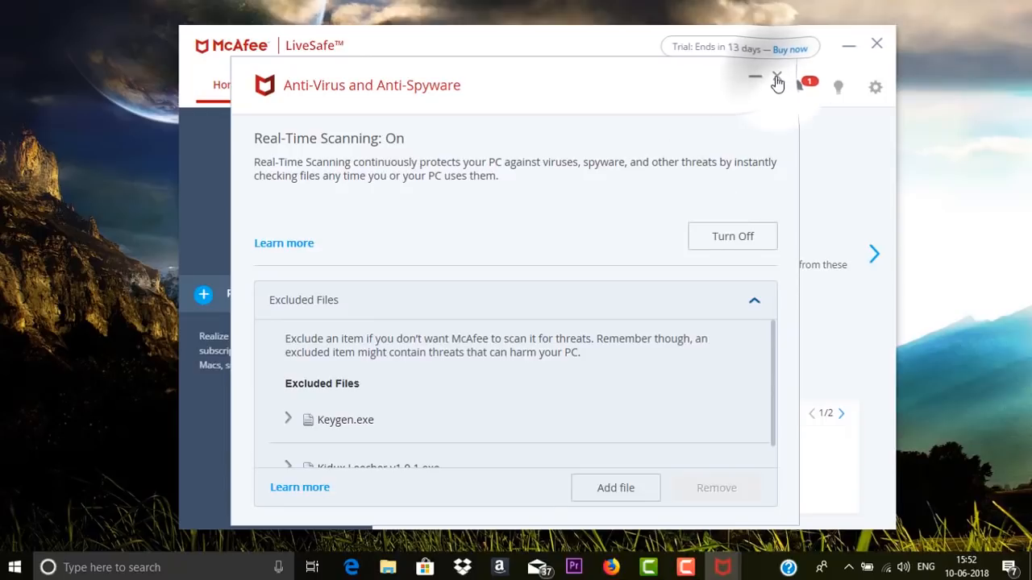
Step: Close the real-time scanning panel and reopen it from the gear settings list
{"action": "left_click", "coordinate": [777, 77]}
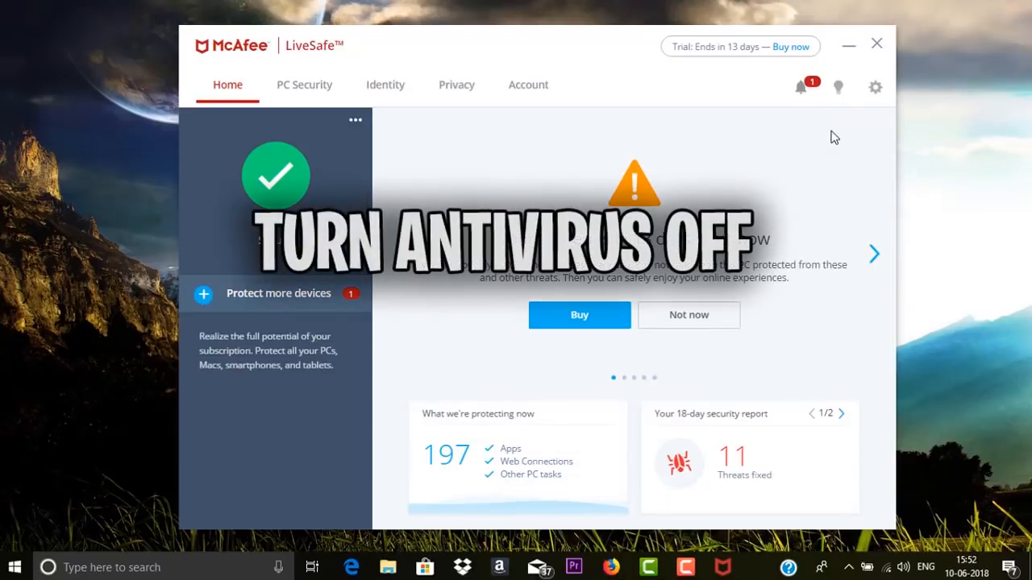
{"action": "left_click", "coordinate": [874, 87]}
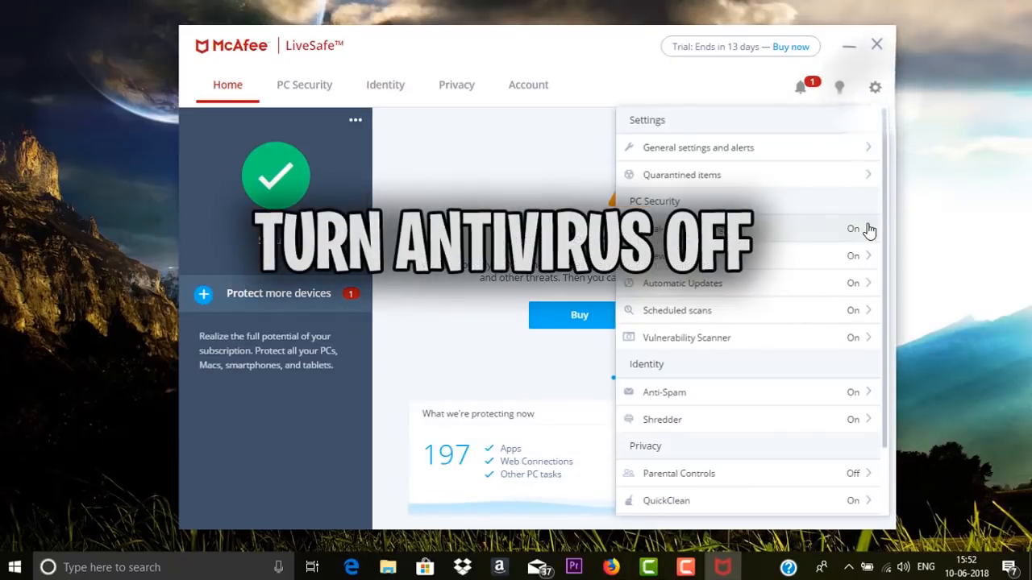
{"action": "left_click", "coordinate": [853, 229]}
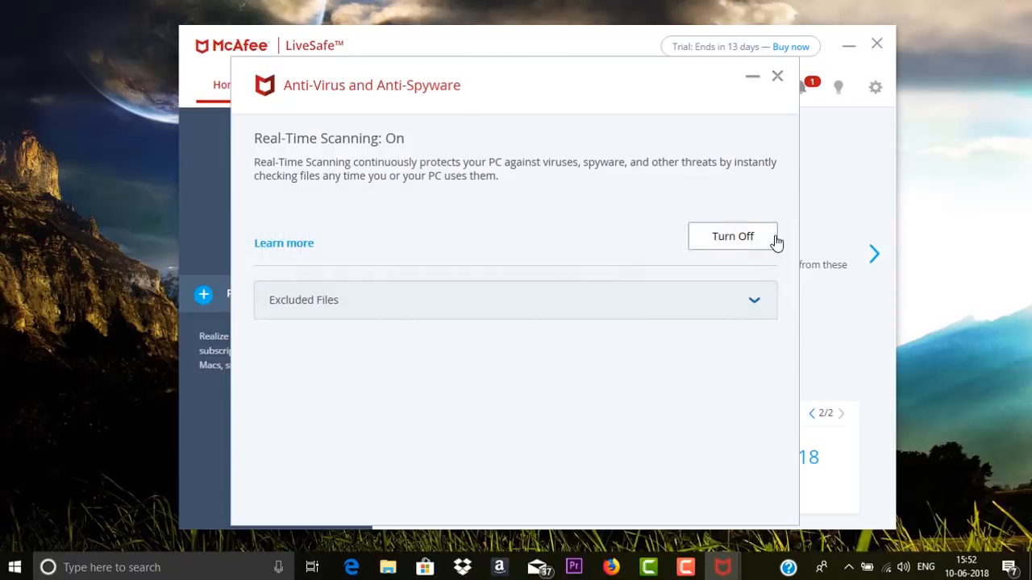
{"action": "mouse_move", "coordinate": [777, 81]}
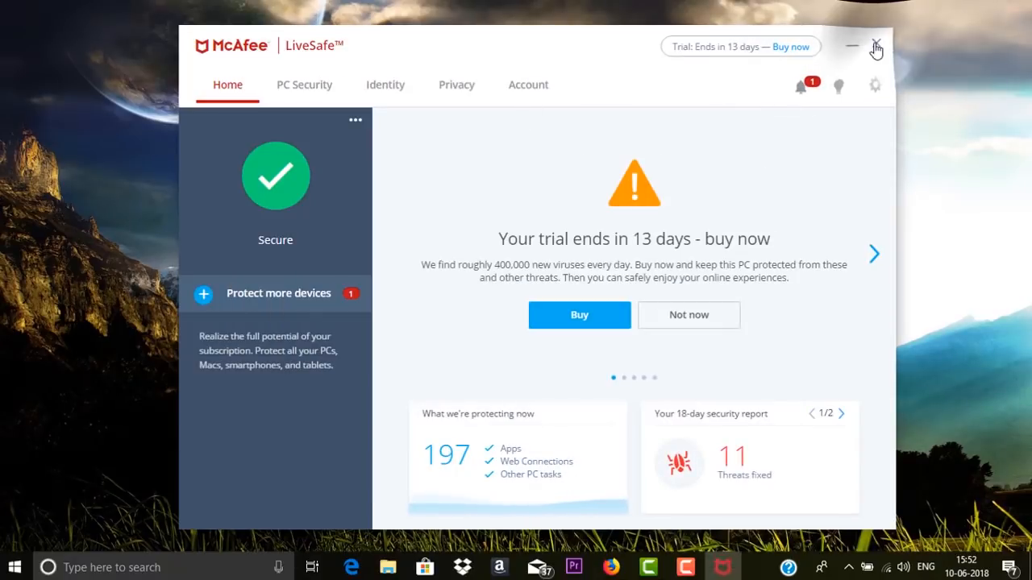
{"action": "left_click", "coordinate": [877, 45]}
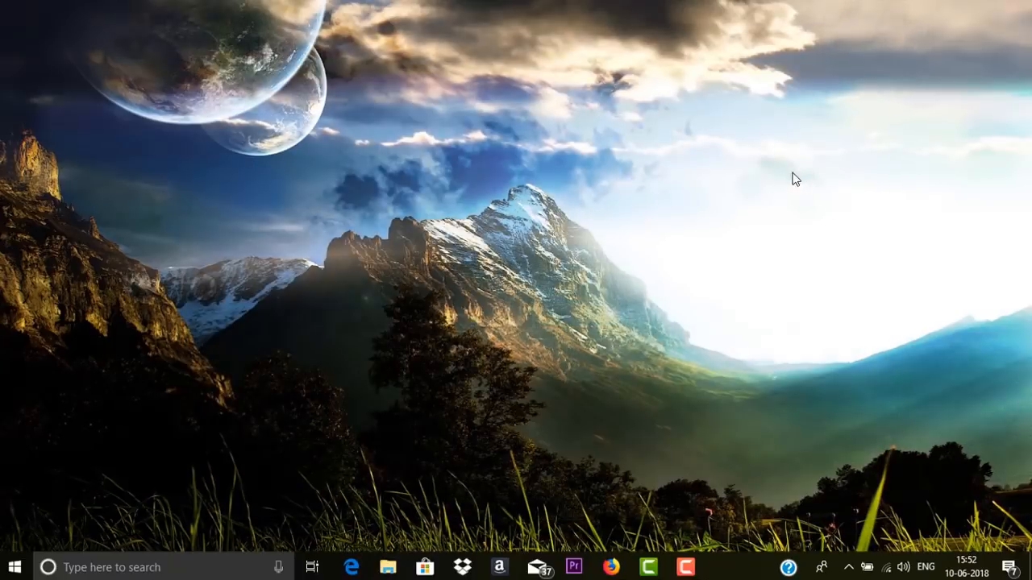
{"action": "mouse_move", "coordinate": [813, 200]}
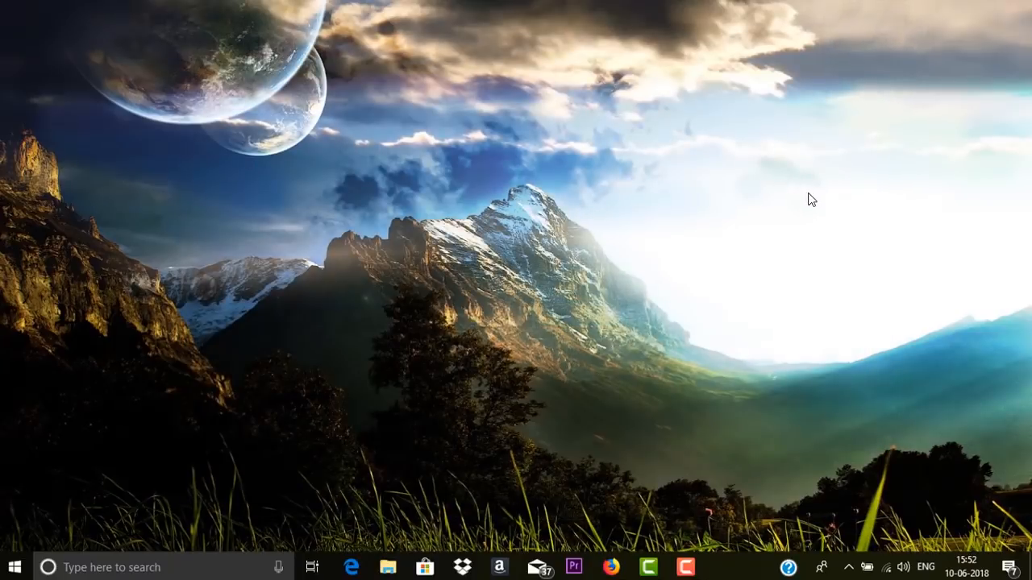
{"action": "mouse_move", "coordinate": [750, 223]}
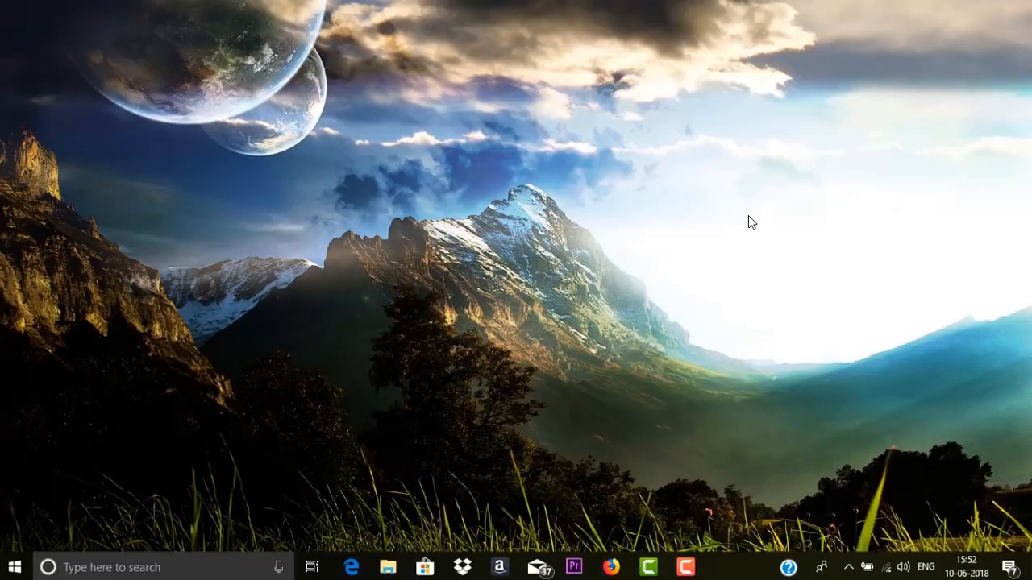
{"action": "mouse_move", "coordinate": [595, 245]}
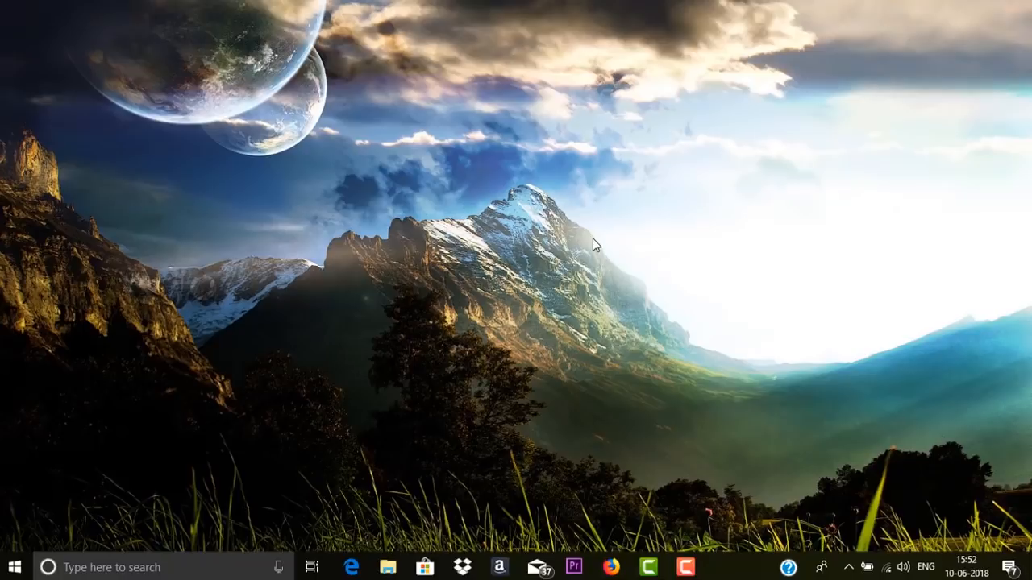
{"action": "mouse_move", "coordinate": [572, 277]}
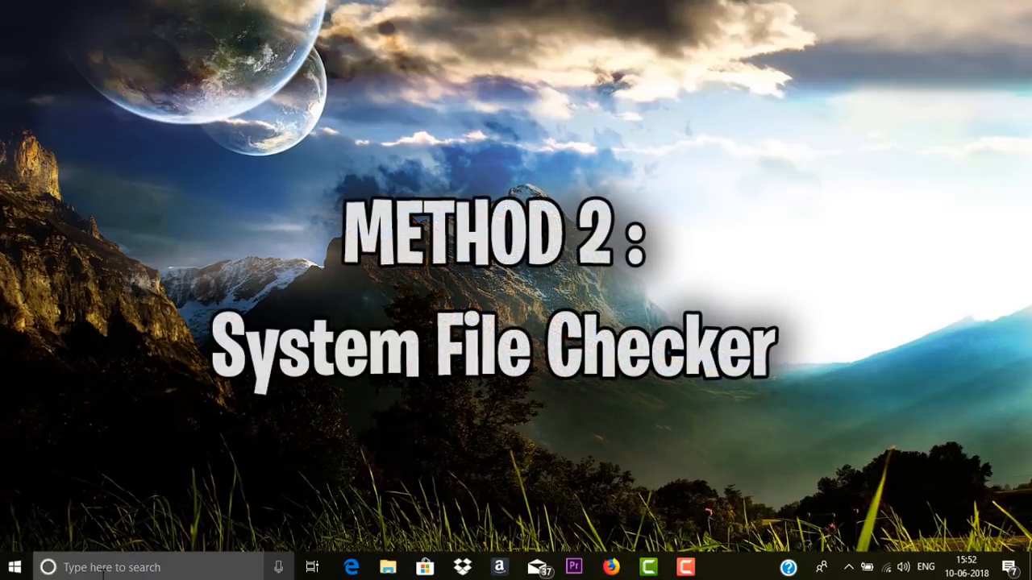
Step: Search 'cmd' in Start and run Command Prompt as administrator
{"action": "type", "text": "c"}
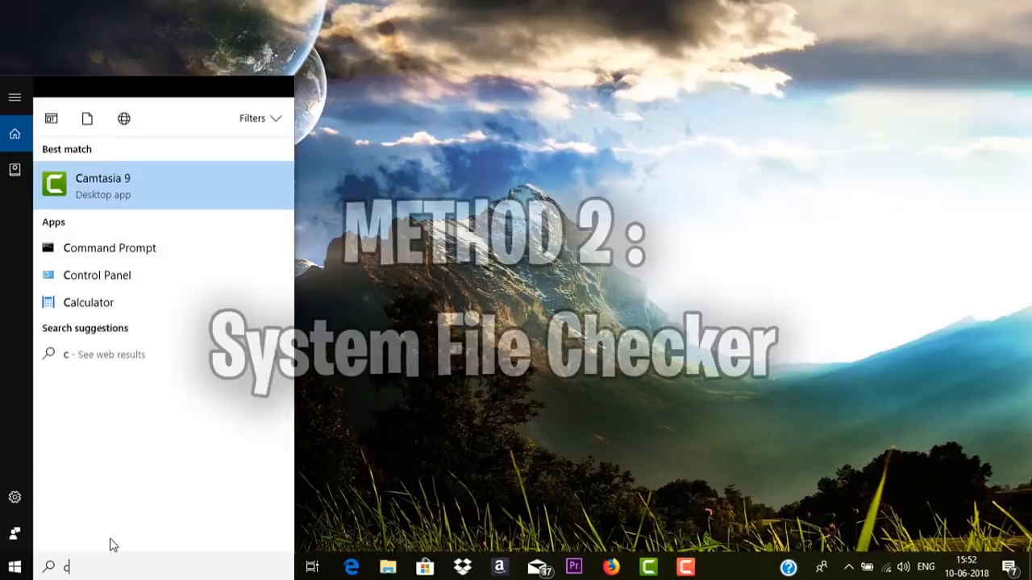
{"action": "type", "text": "md"}
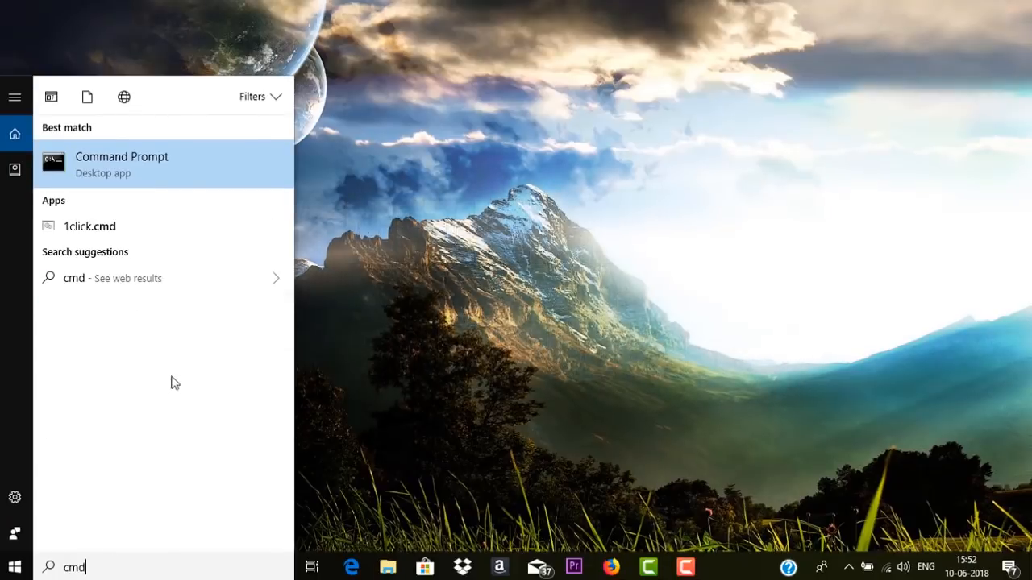
{"action": "mouse_move", "coordinate": [129, 174]}
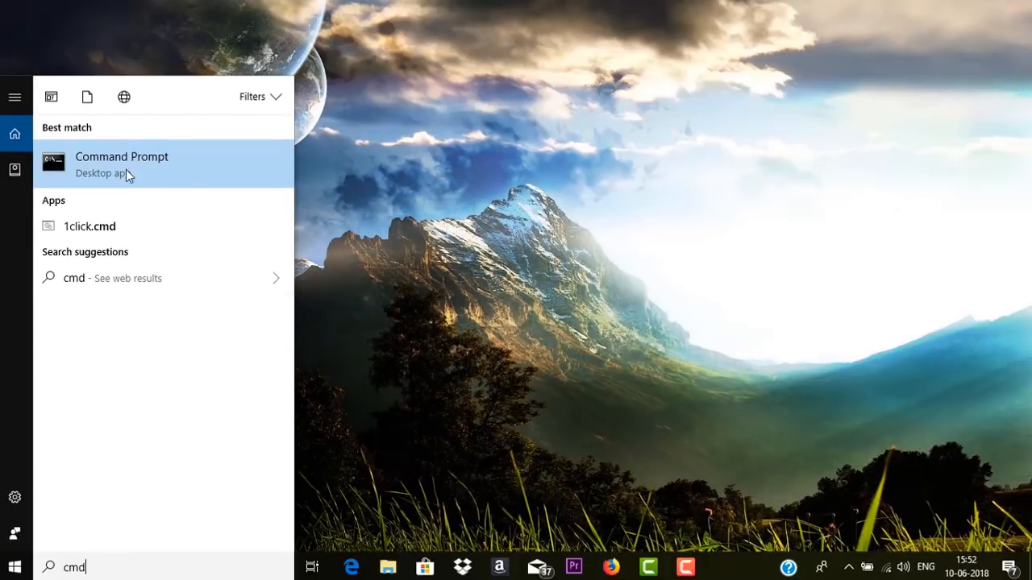
{"action": "right_click", "coordinate": [122, 161]}
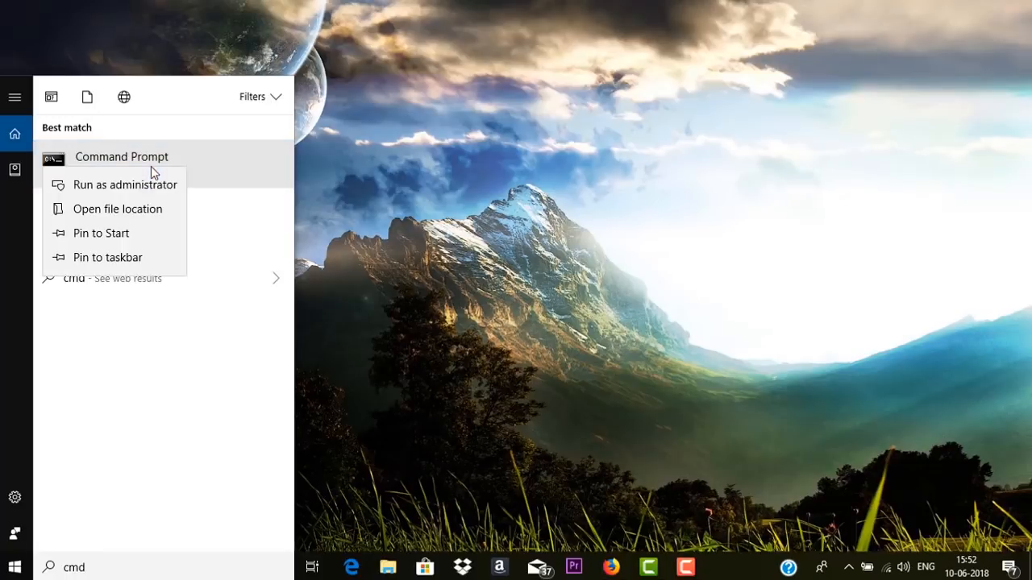
{"action": "mouse_move", "coordinate": [119, 193]}
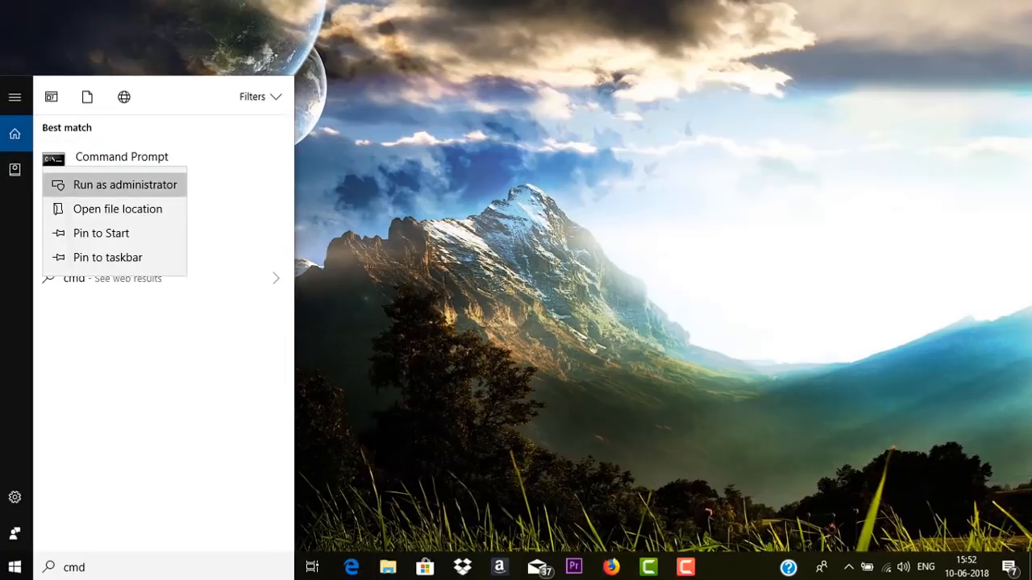
{"action": "left_click", "coordinate": [126, 184]}
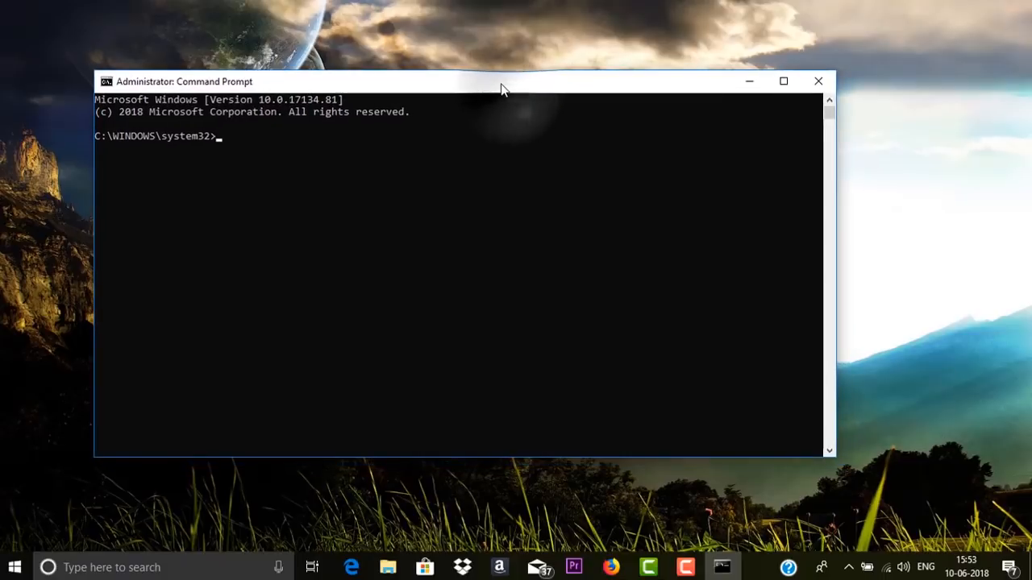
Step: Run sfc /scannow to completion, then close the administrator window
{"action": "type", "text": "sfc"}
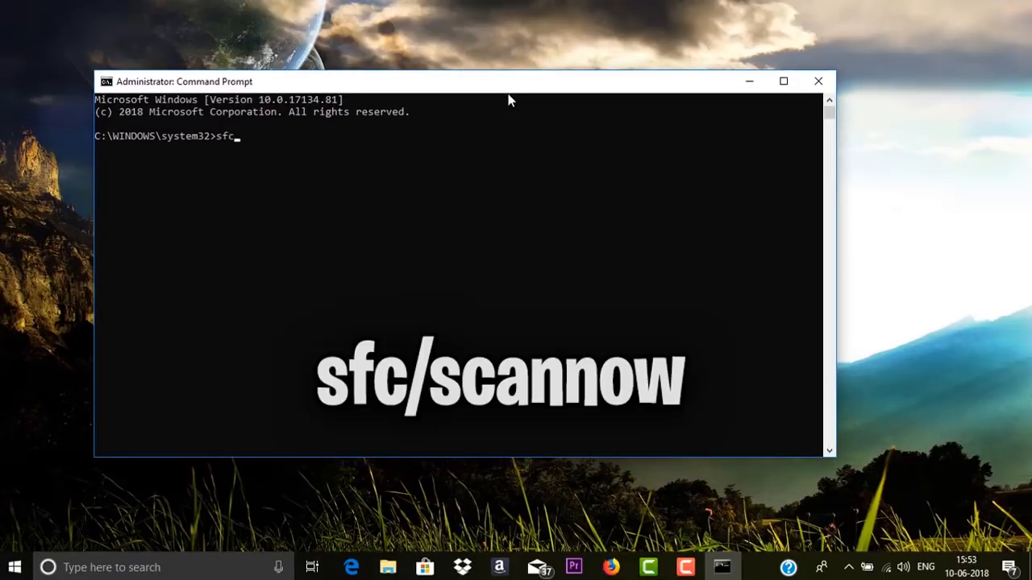
{"action": "type", "text": "/sca"}
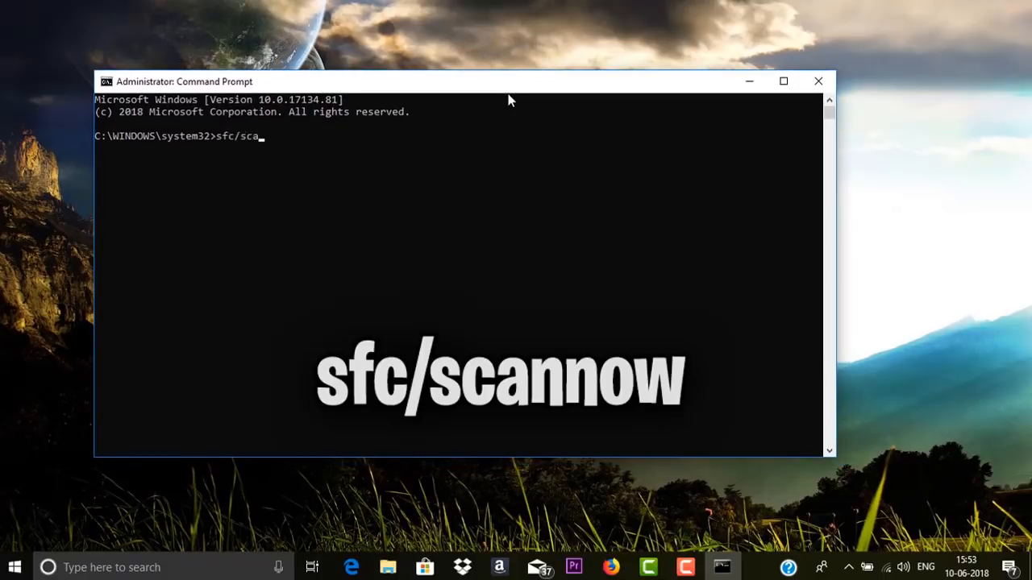
{"action": "type", "text": "nnow"}
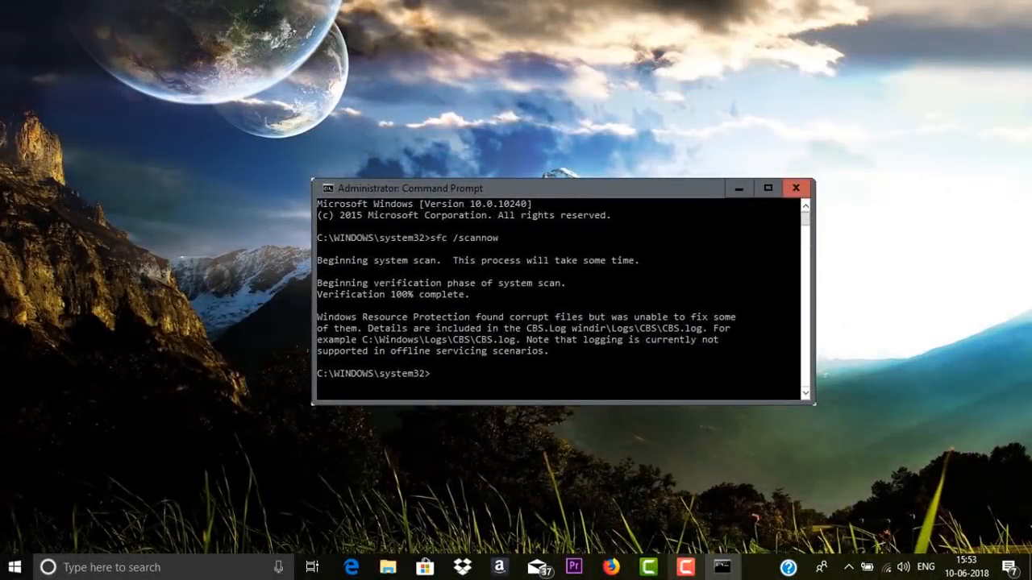
{"action": "left_click", "coordinate": [796, 187]}
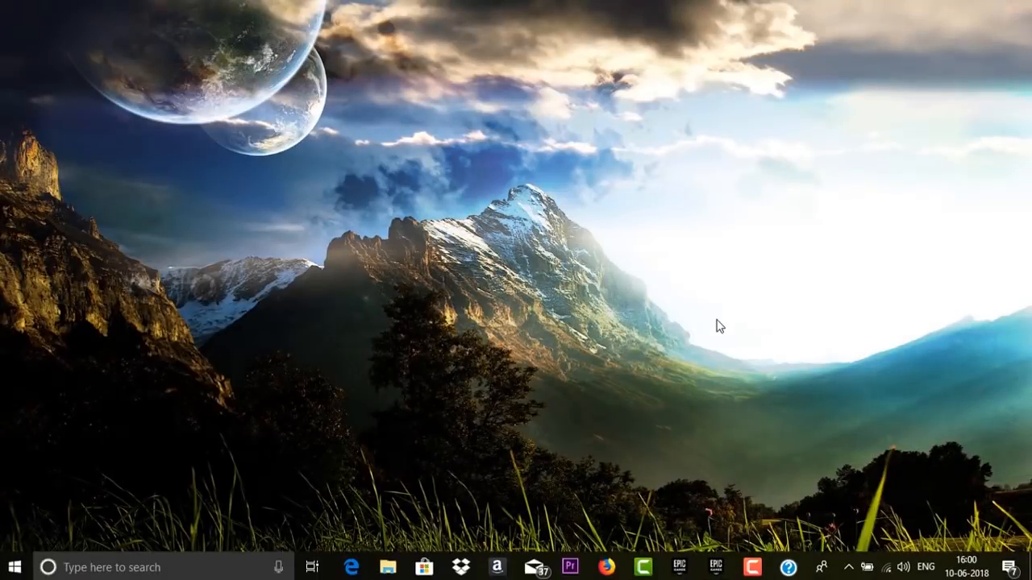
{"action": "mouse_move", "coordinate": [600, 372]}
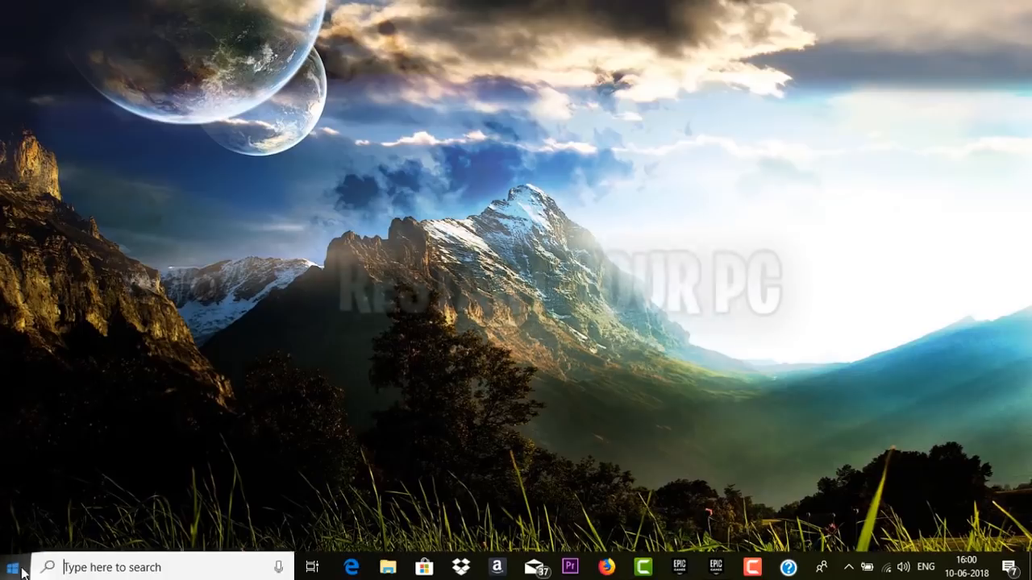
Step: Bring up the Start menu's power options to restart the PC
{"action": "left_click", "coordinate": [13, 568]}
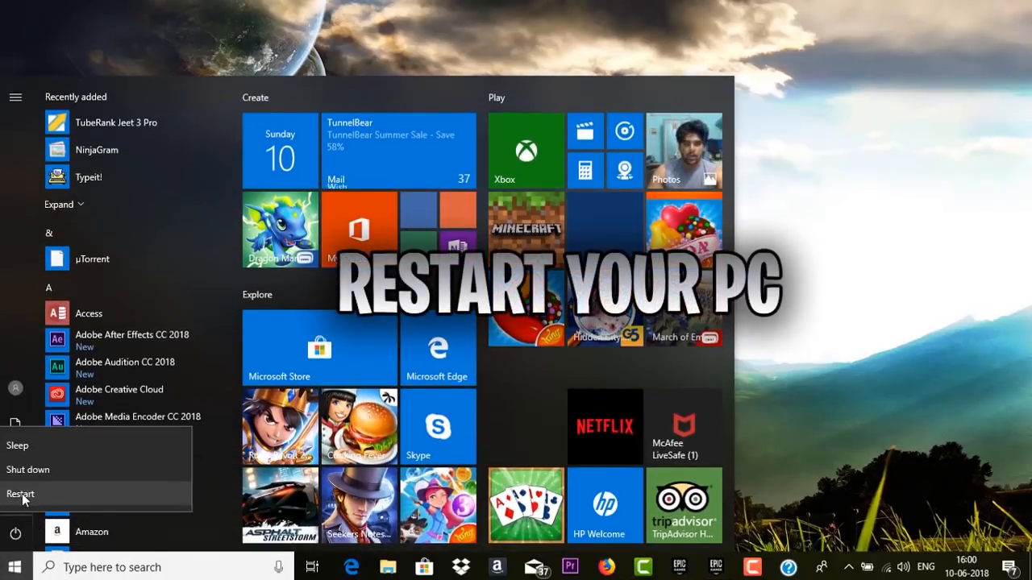
{"action": "mouse_move", "coordinate": [19, 493]}
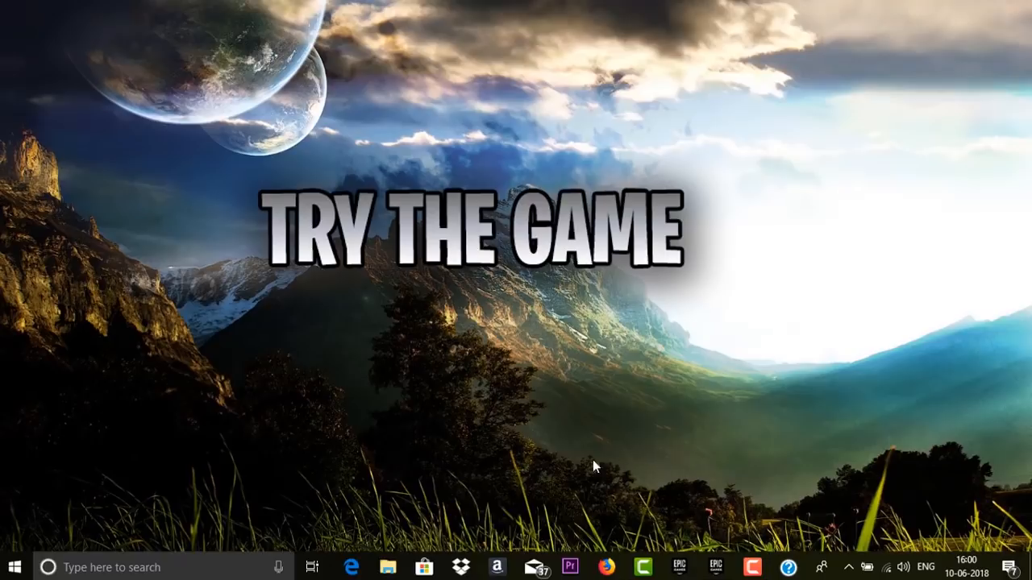
{"action": "mouse_move", "coordinate": [592, 497]}
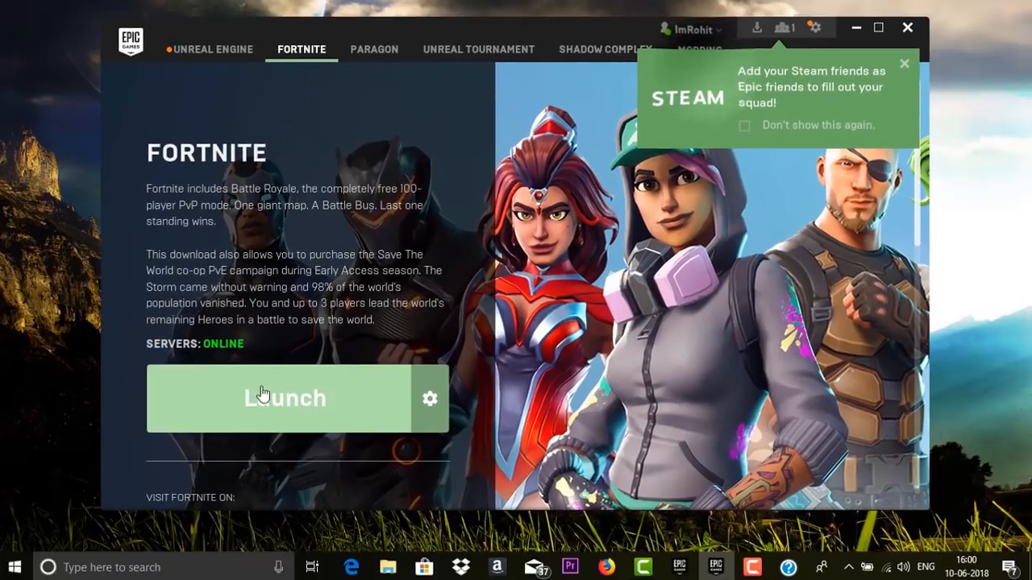
{"action": "mouse_move", "coordinate": [503, 460]}
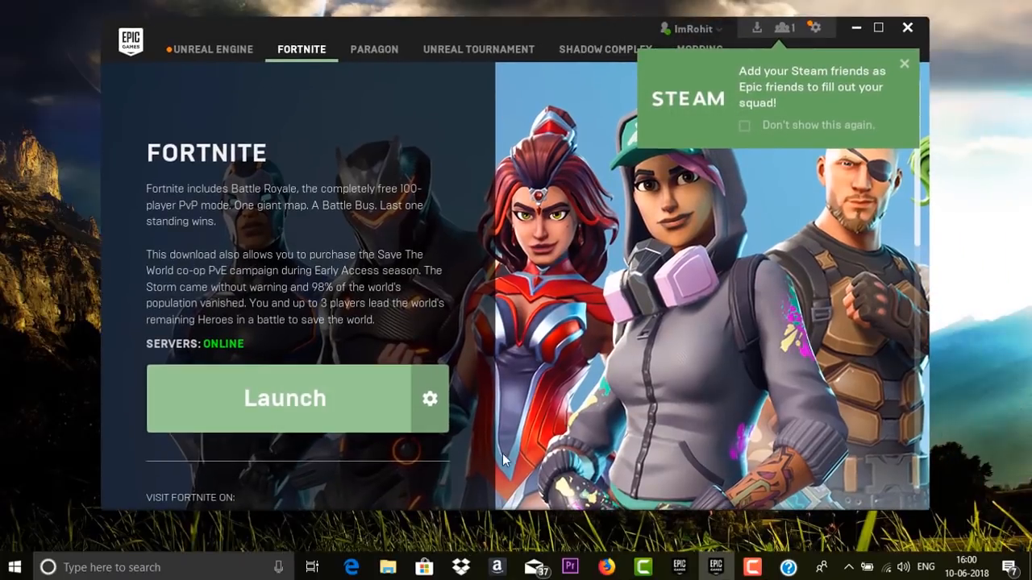
{"action": "mouse_move", "coordinate": [321, 403]}
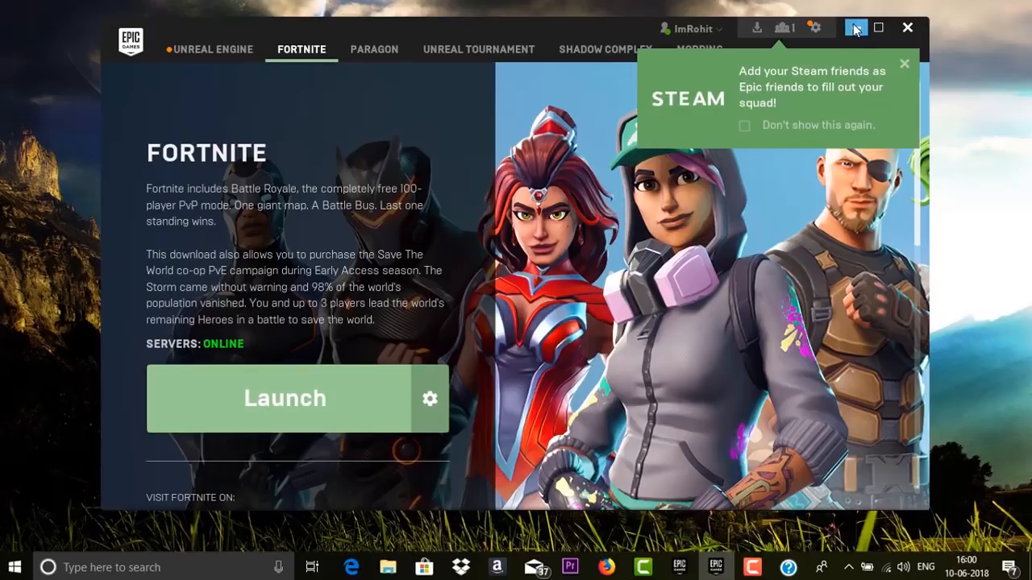
{"action": "mouse_move", "coordinate": [796, 45]}
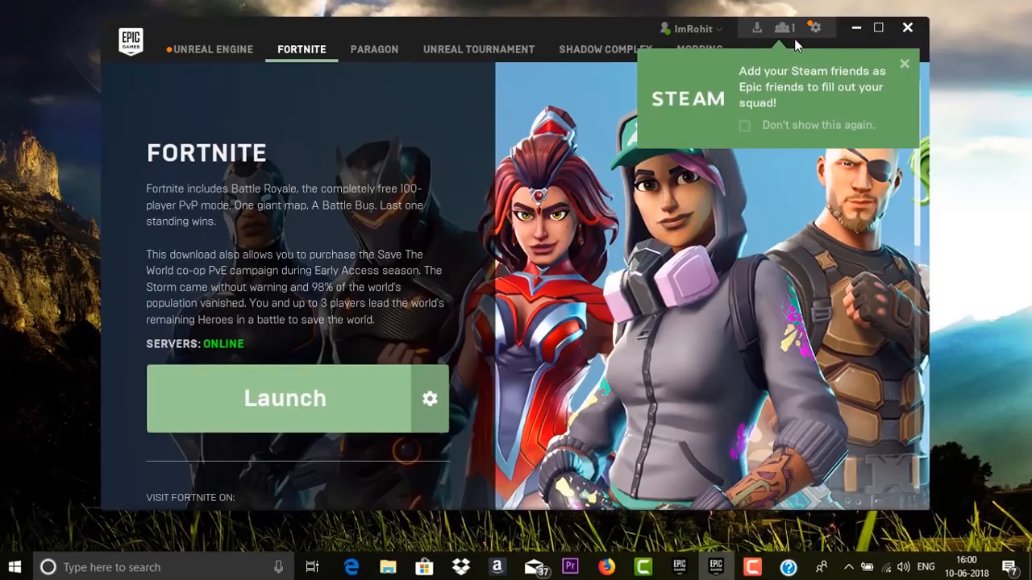
Step: Dismiss the Steam friends notification and minimize the Epic Games Launcher
{"action": "left_click", "coordinate": [904, 63]}
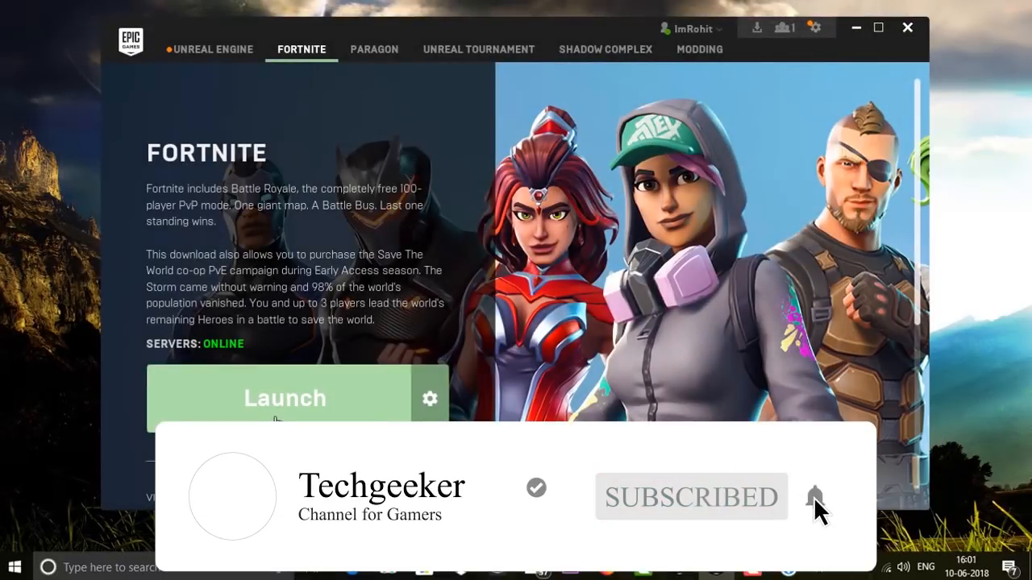
{"action": "mouse_move", "coordinate": [483, 413]}
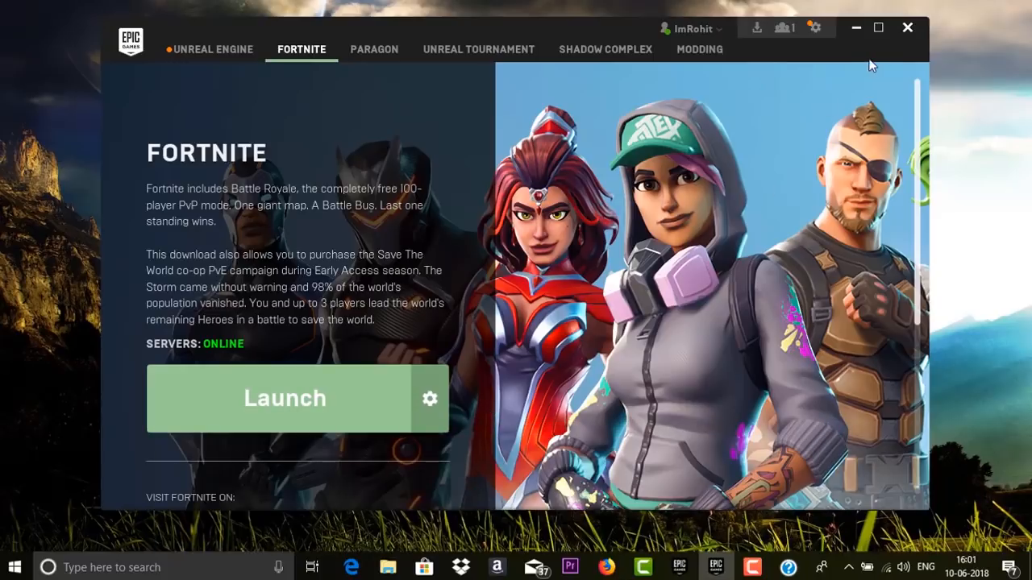
{"action": "mouse_move", "coordinate": [856, 26]}
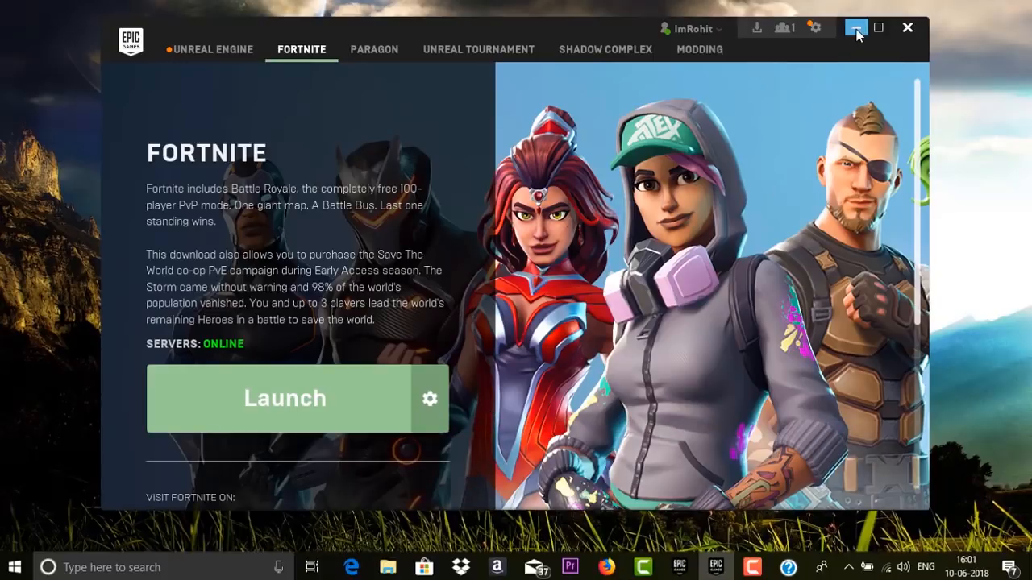
{"action": "mouse_move", "coordinate": [813, 197]}
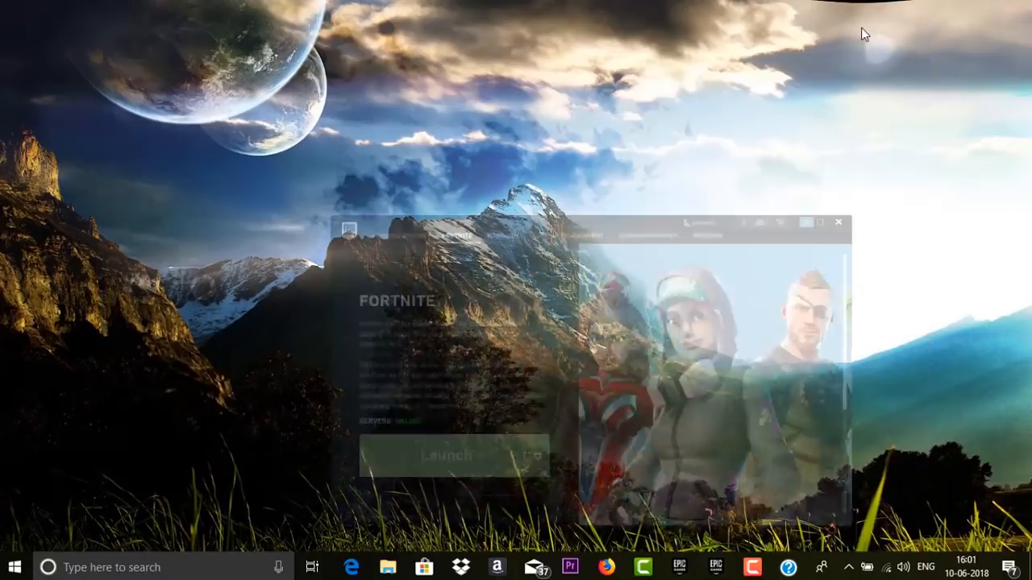
{"action": "left_click", "coordinate": [838, 223]}
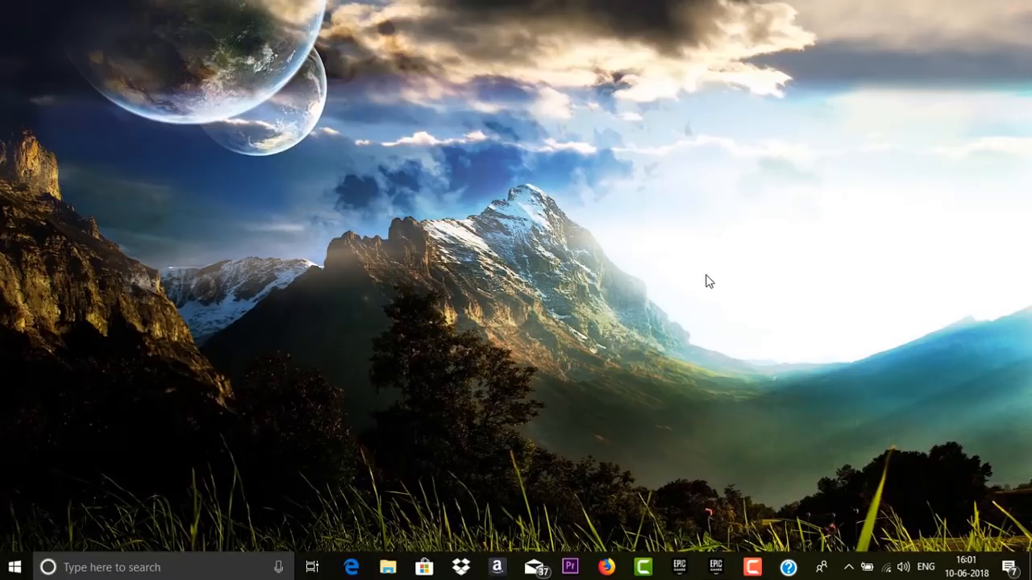